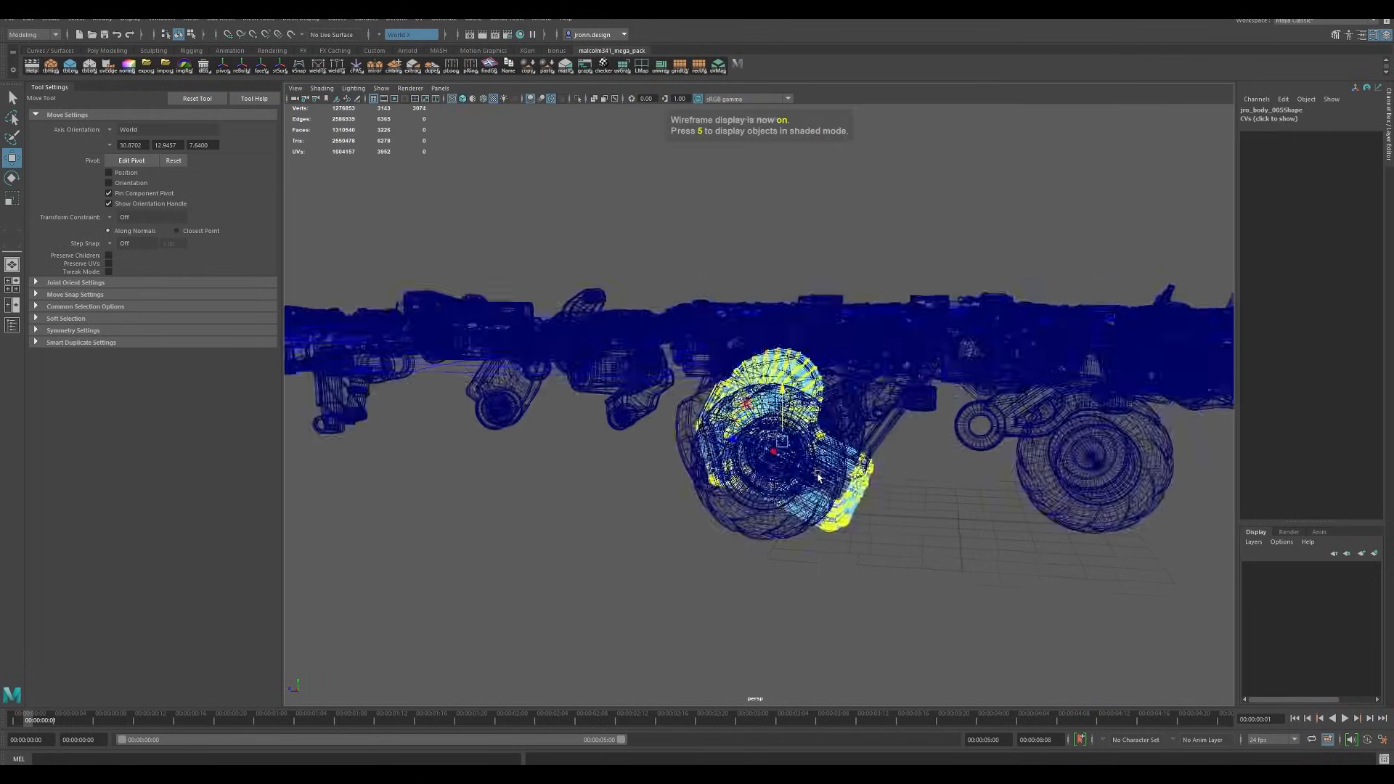
# Switch the vehicle model back to shaded display in the viewport
pyautogui.press('5')
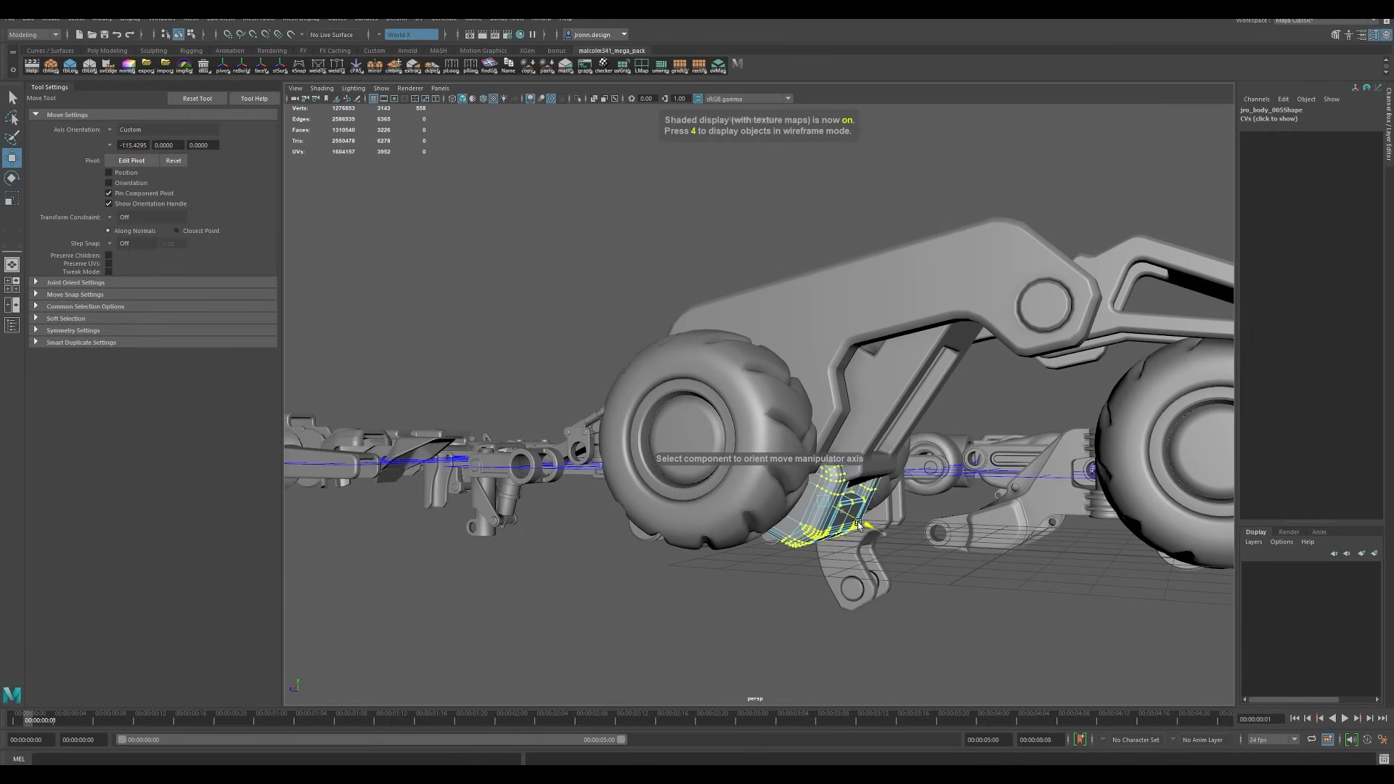